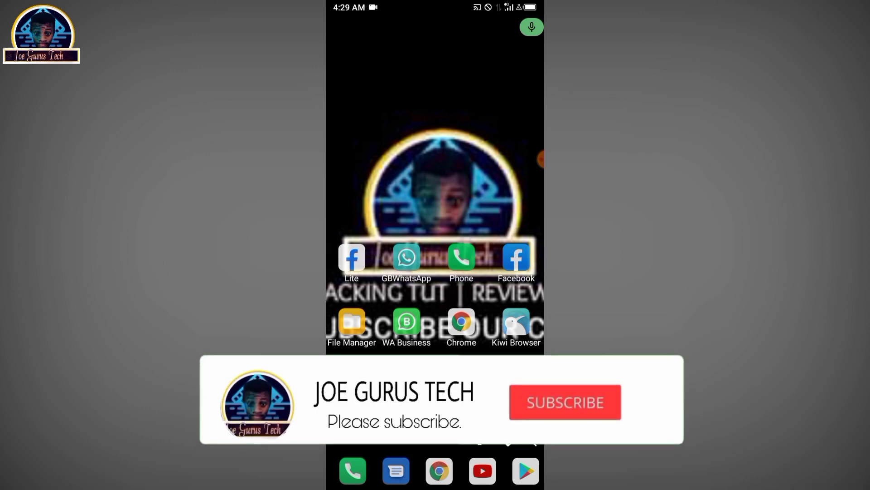
Step: Open the launcher's app drawer showing all installed apps
{"action": "left_click", "coordinate": [564, 402]}
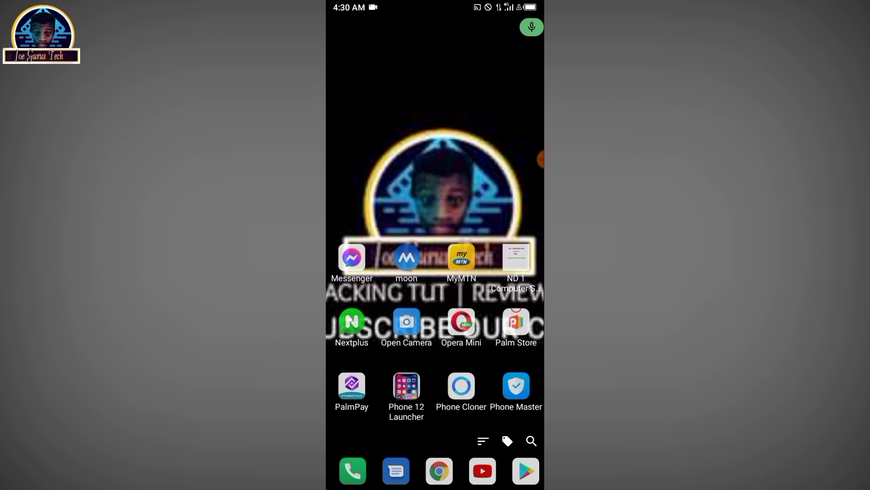
Step: Jump to apps starting with M in the drawer and launch Mail
{"action": "scroll", "scroll_direction": "up", "scroll_amount": 3}
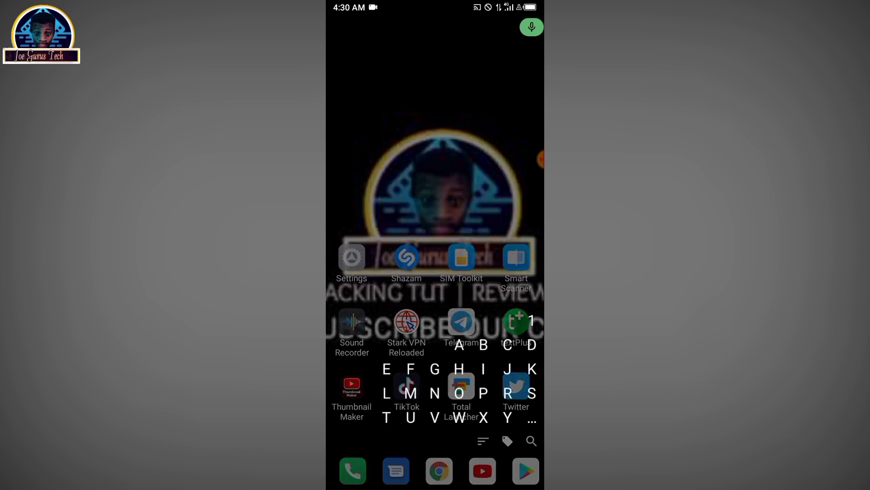
{"action": "left_click", "coordinate": [410, 392]}
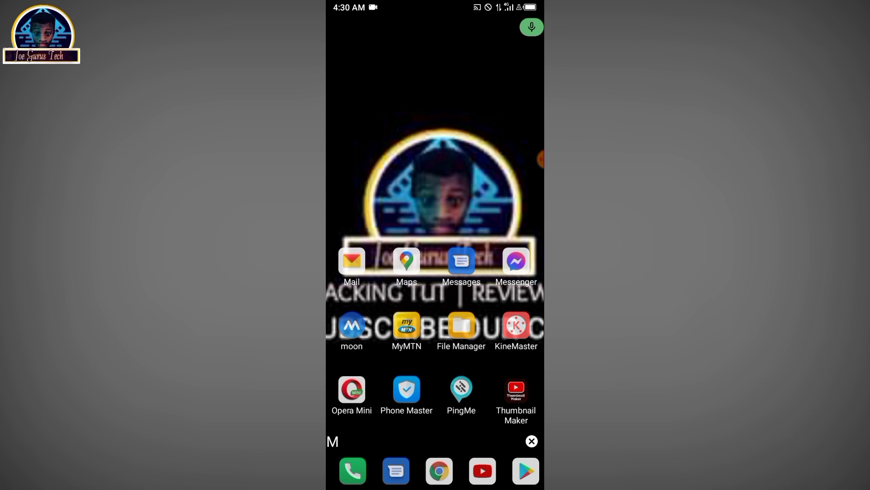
{"action": "left_click", "coordinate": [351, 261]}
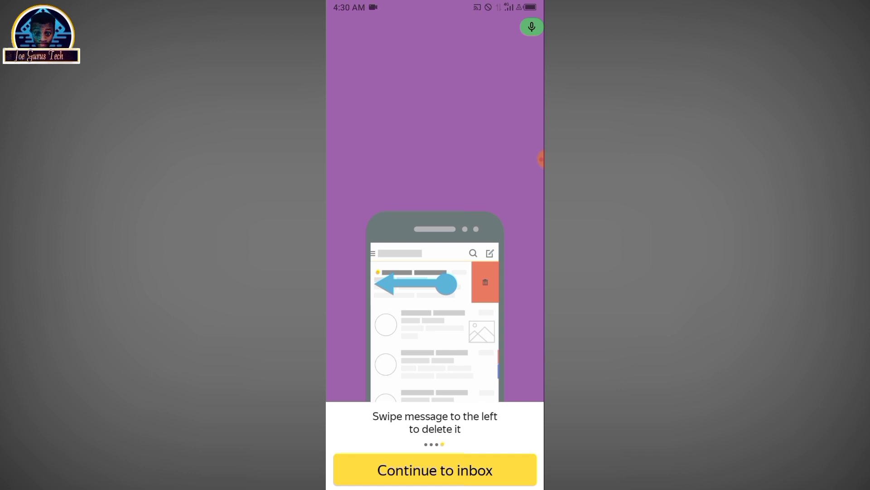
Step: Skip the intro tips to the inbox, then switch to the last linked account
{"action": "left_click", "coordinate": [435, 469]}
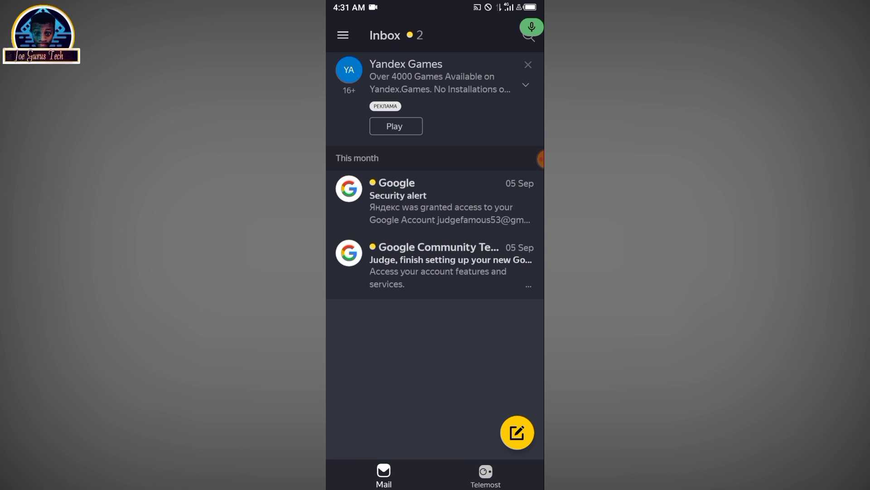
{"action": "left_click", "coordinate": [343, 34]}
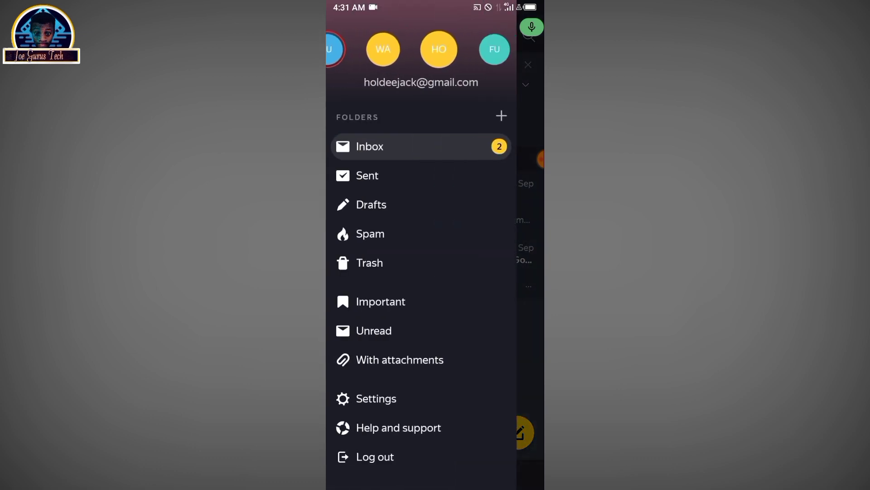
{"action": "left_click", "coordinate": [494, 49]}
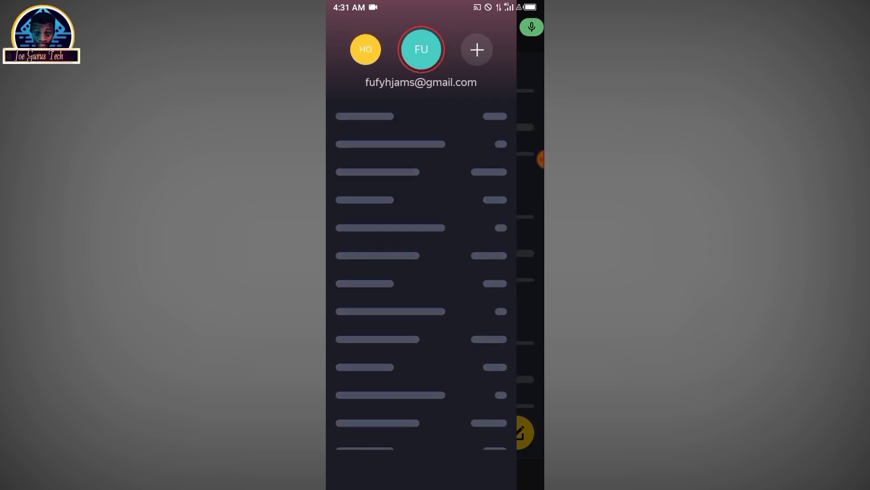
Step: Add a new account with the + button beside the account avatars
{"action": "left_click", "coordinate": [475, 49]}
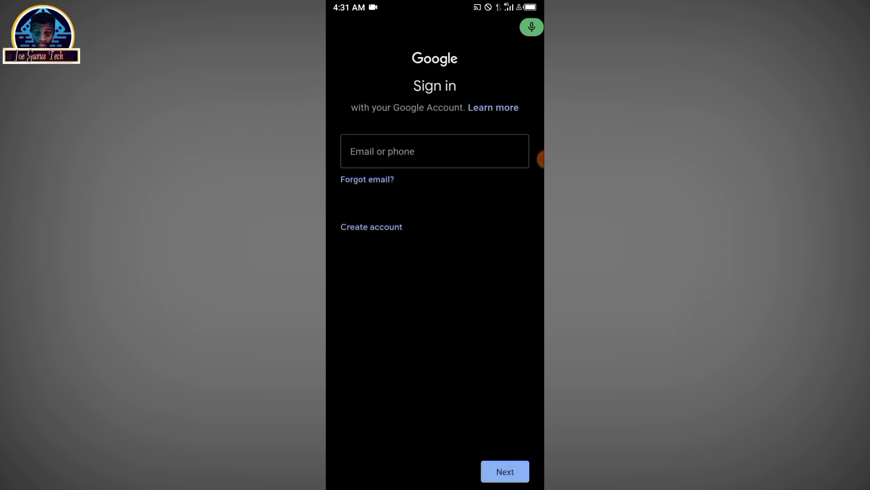
{"action": "left_click", "coordinate": [370, 226]}
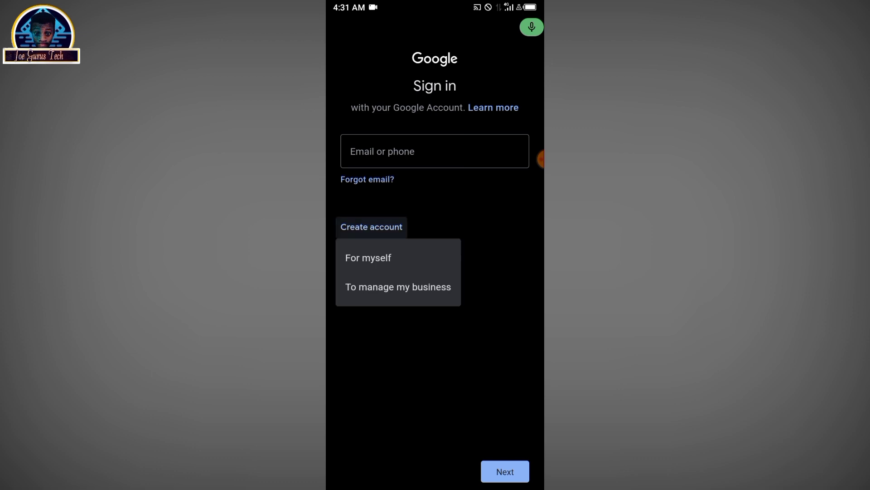
{"action": "left_click", "coordinate": [368, 257]}
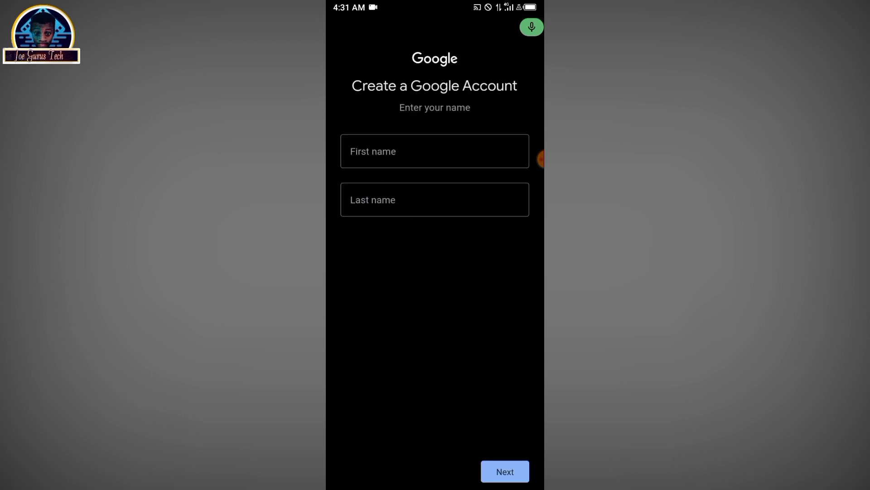
{"action": "left_click", "coordinate": [435, 151]}
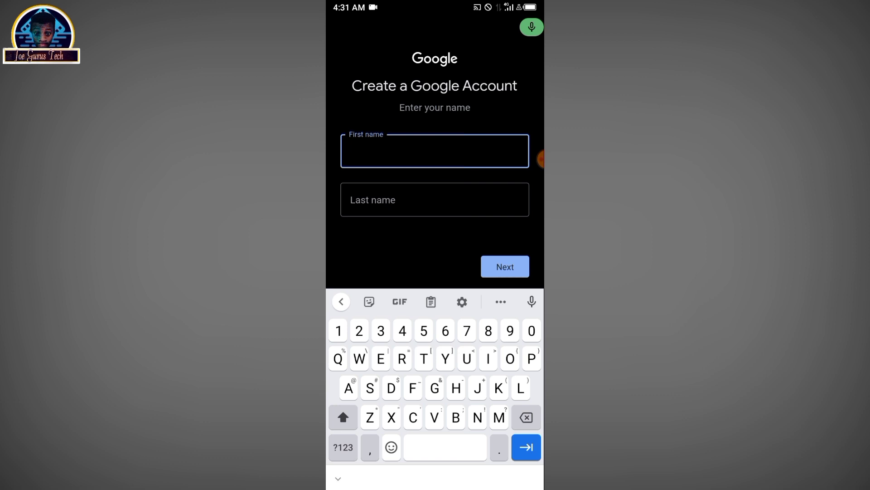
{"action": "type", "text": "Jame"}
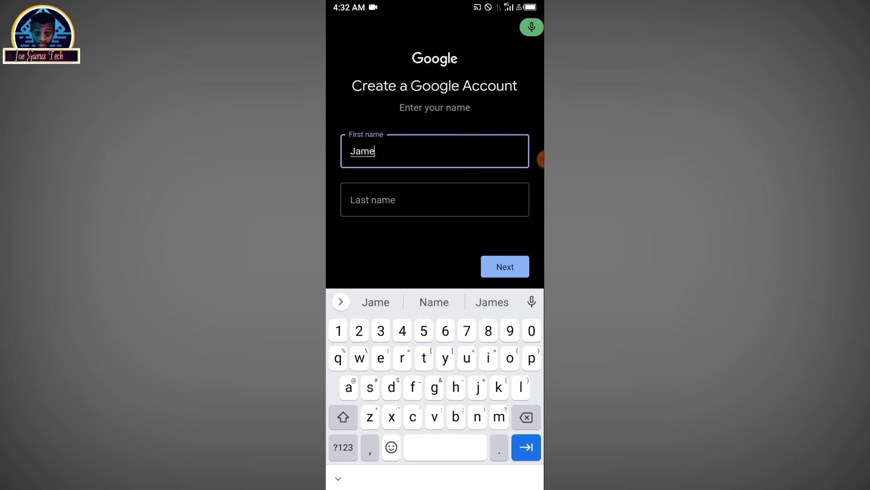
{"action": "type", "text": "i"}
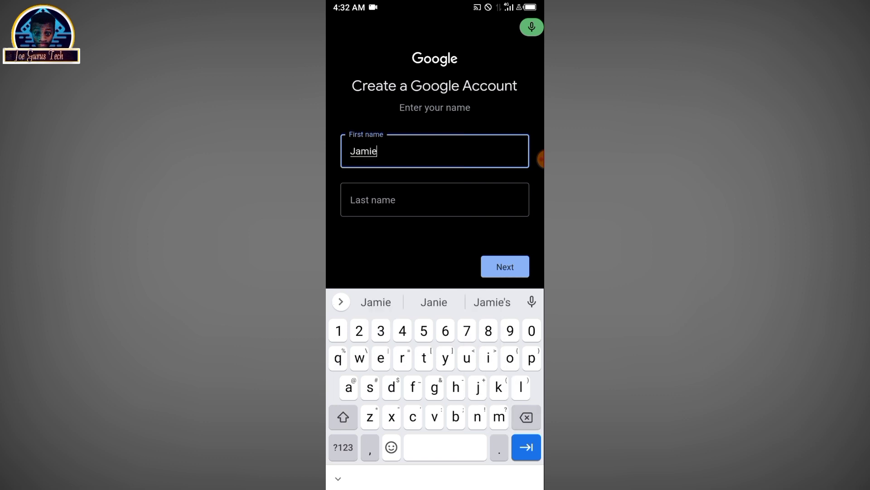
{"action": "left_click", "coordinate": [435, 199]}
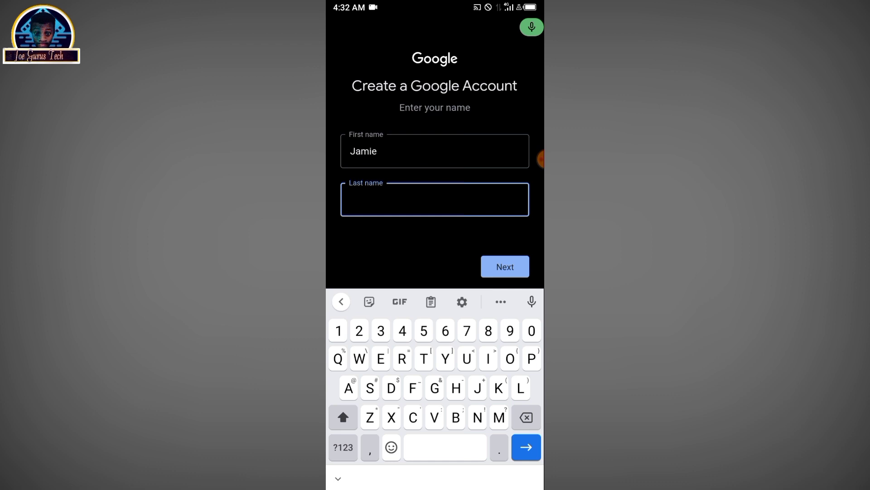
{"action": "type", "text": "Thomss"}
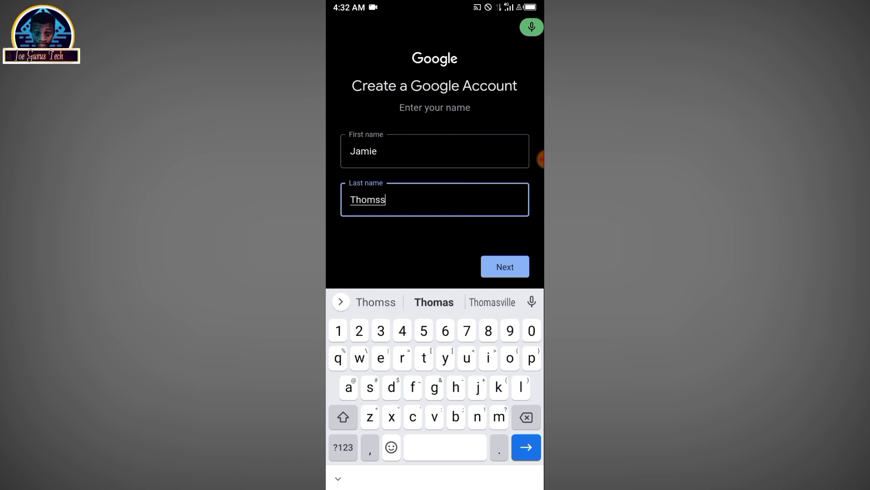
{"action": "left_click", "coordinate": [433, 302]}
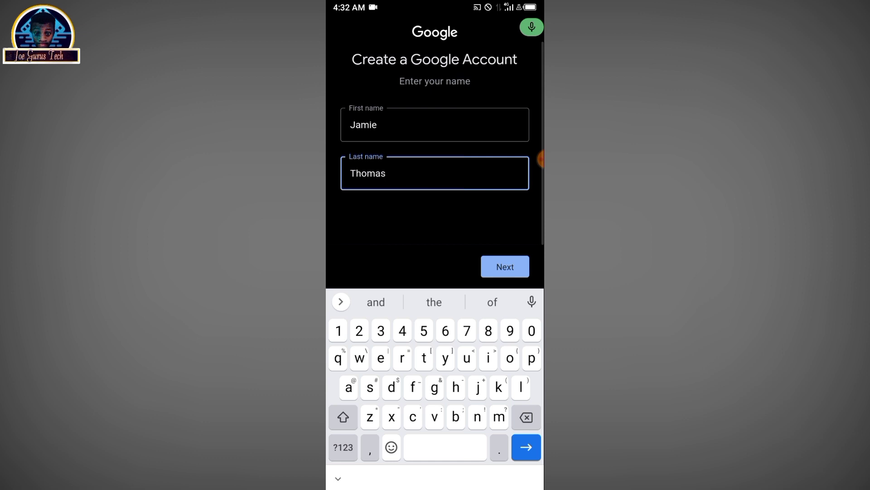
{"action": "left_click", "coordinate": [504, 266]}
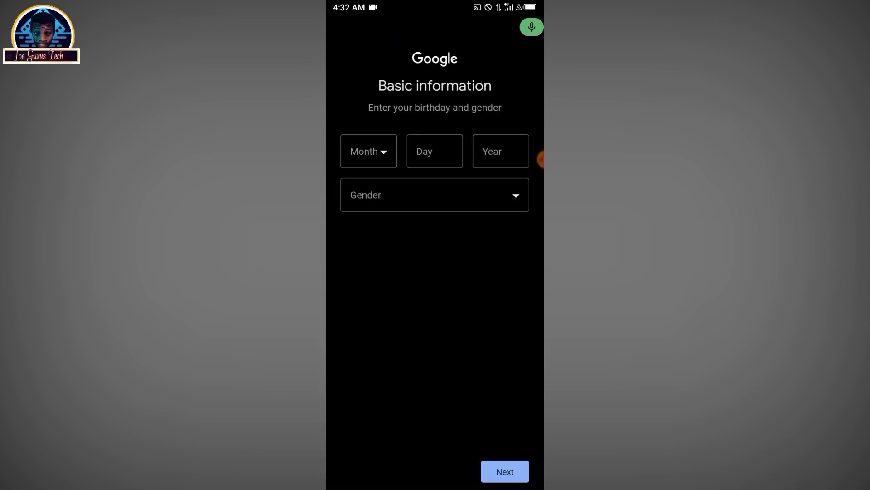
Step: Fill in the birth month, set gender to Male, and submit
{"action": "left_click", "coordinate": [368, 151]}
{"action": "type", "text": "1"}
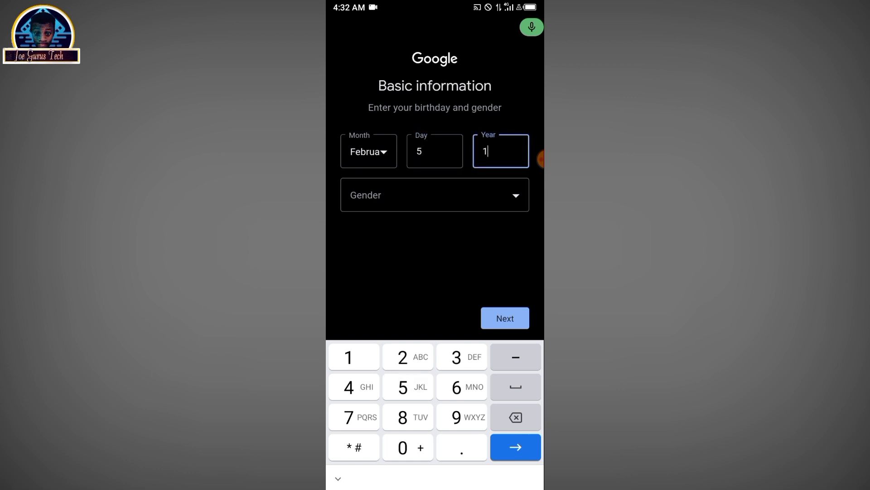
{"action": "left_click", "coordinate": [435, 195]}
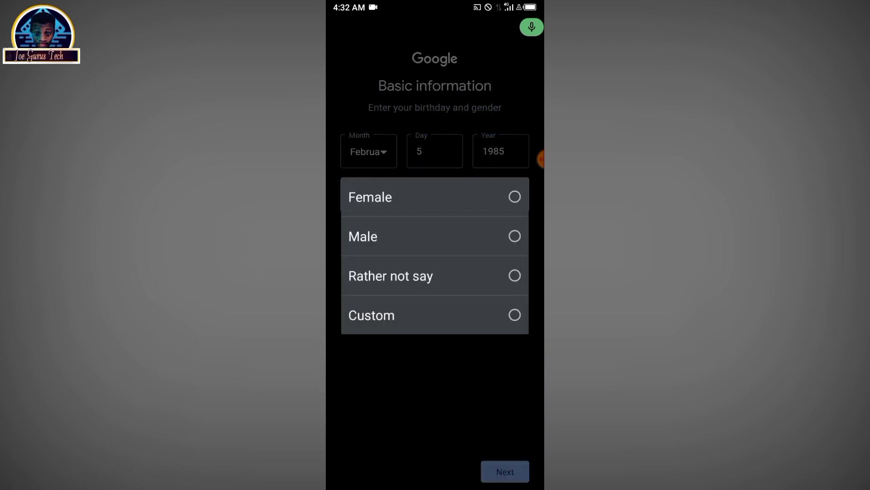
{"action": "left_click", "coordinate": [363, 236]}
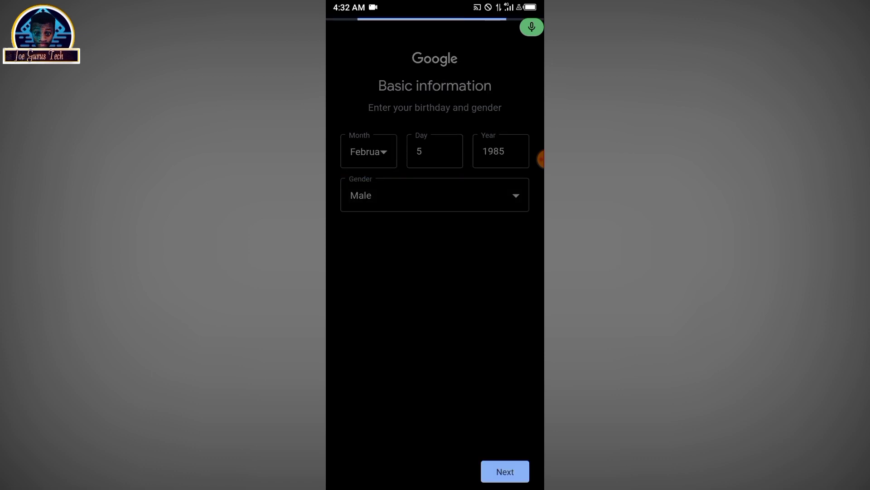
{"action": "left_click", "coordinate": [504, 472]}
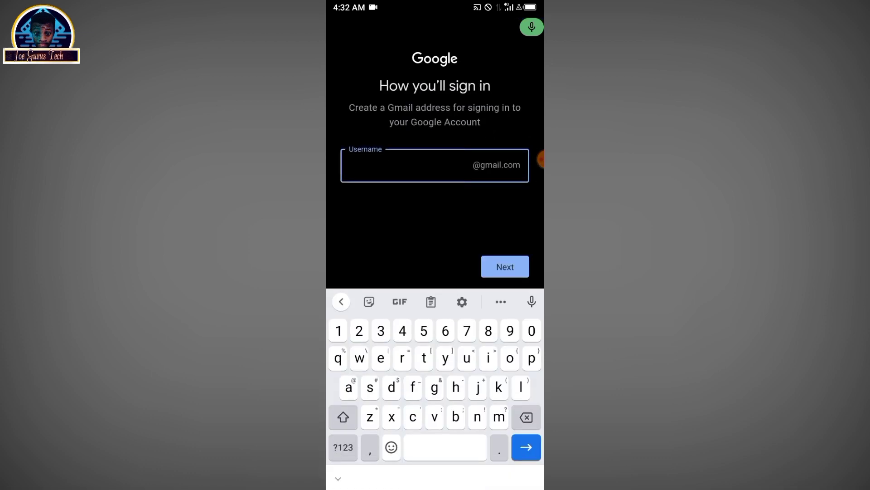
Step: Choose the Gmail username jamieunyff and submit it
{"action": "type", "text": "j"}
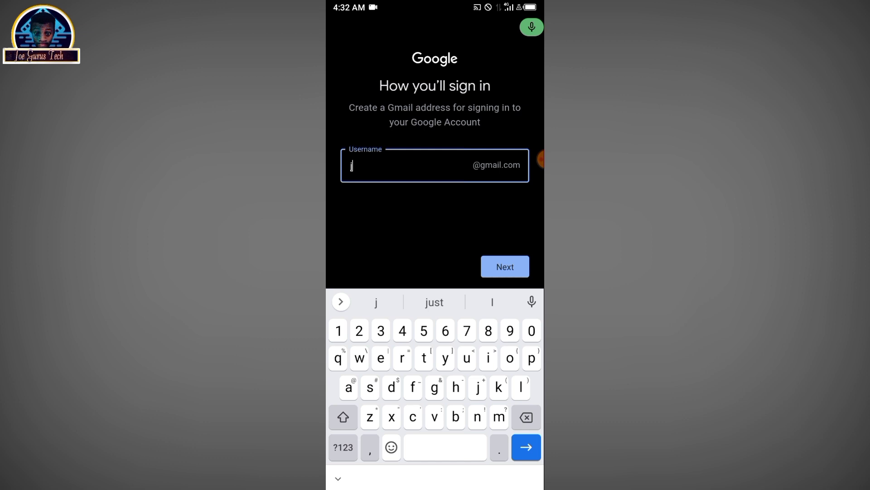
{"action": "type", "text": "amie"}
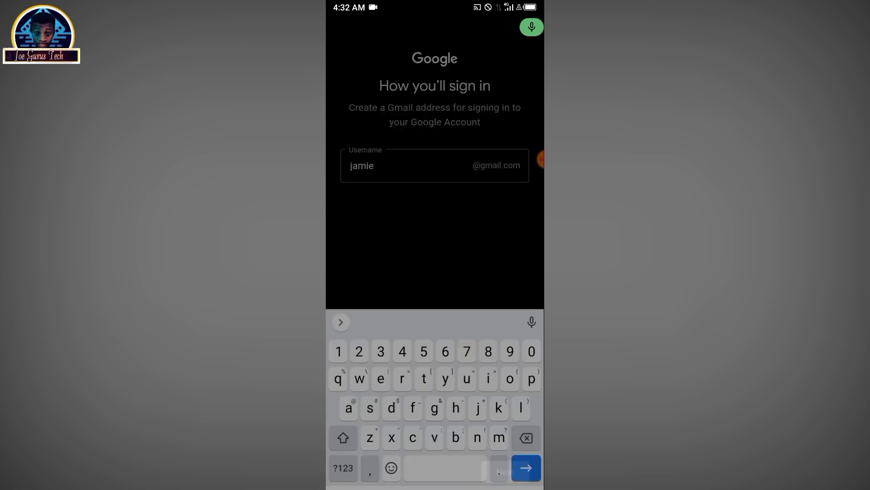
{"action": "left_click", "coordinate": [525, 467]}
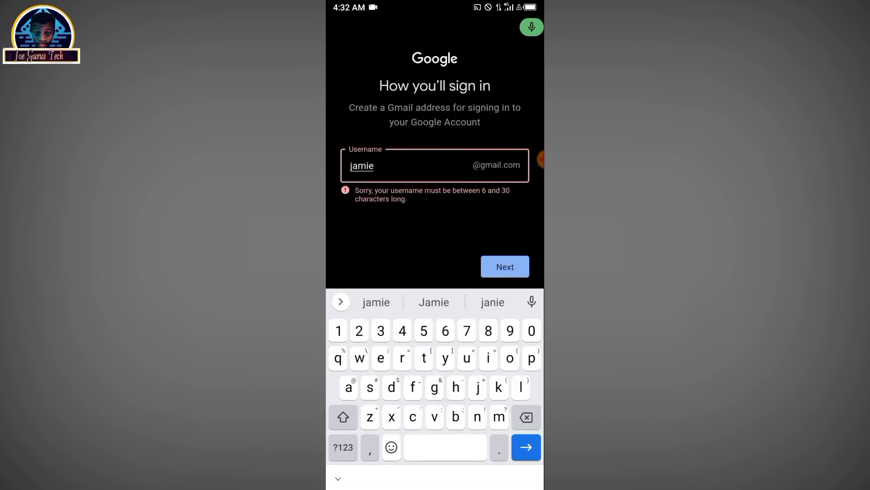
{"action": "type", "text": "uny"}
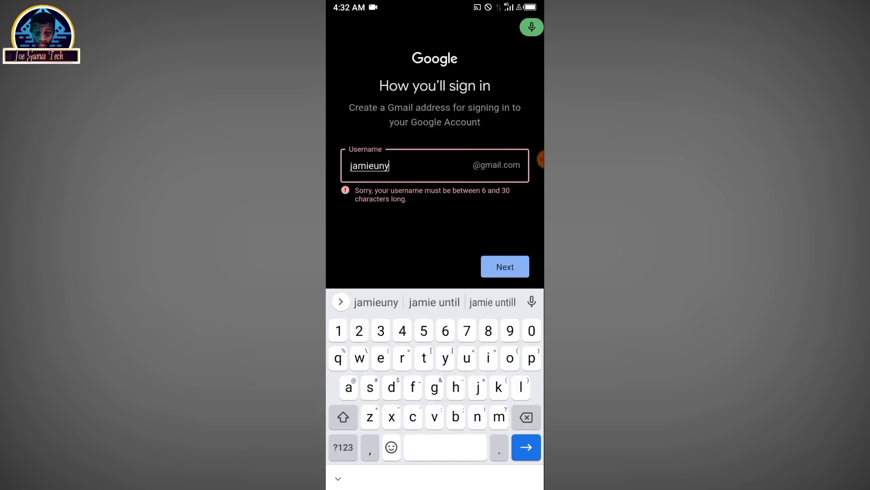
{"action": "left_click", "coordinate": [504, 267]}
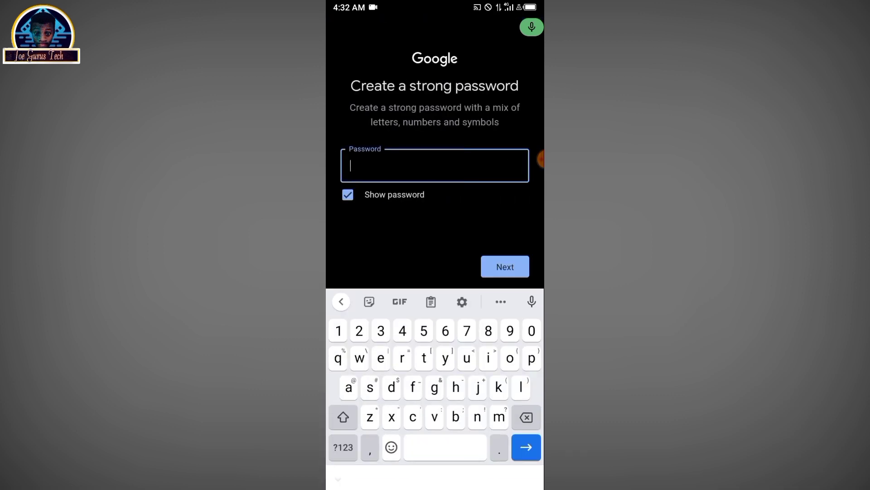
Step: Set a hidden password and skip adding a phone number
{"action": "left_click", "coordinate": [348, 194]}
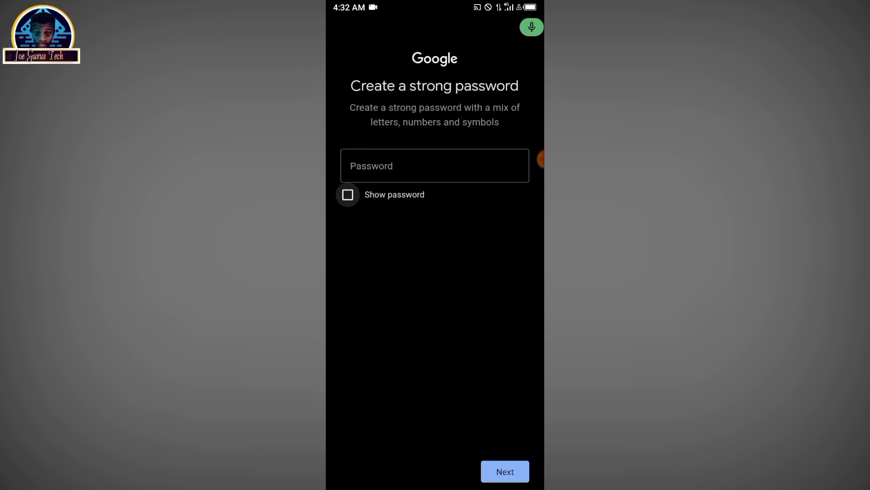
{"action": "left_click", "coordinate": [434, 165]}
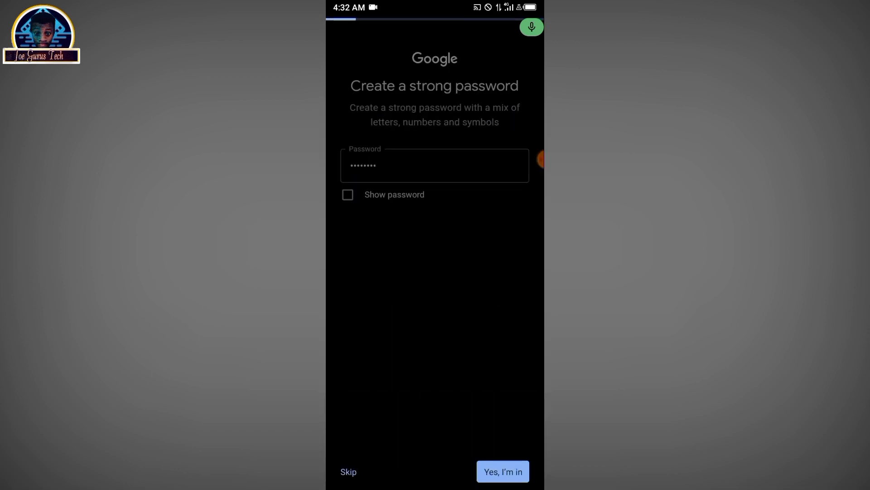
{"action": "left_click", "coordinate": [501, 472]}
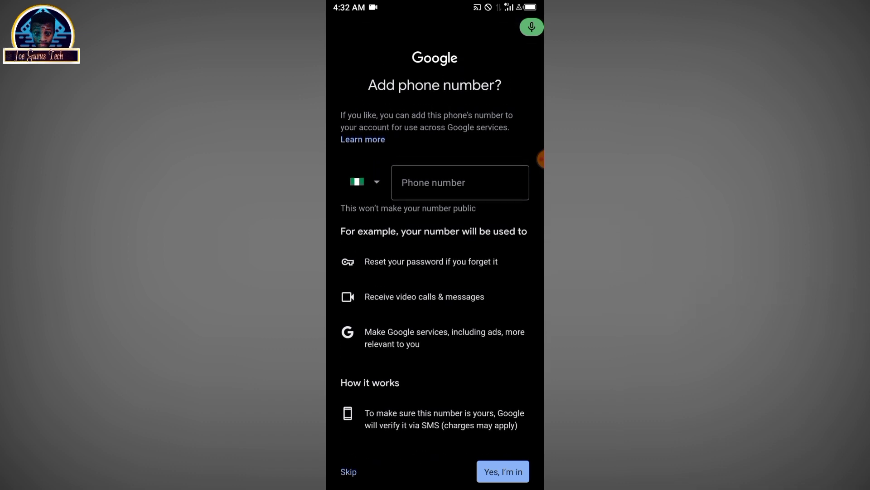
{"action": "scroll", "scroll_direction": "down", "scroll_amount": 3}
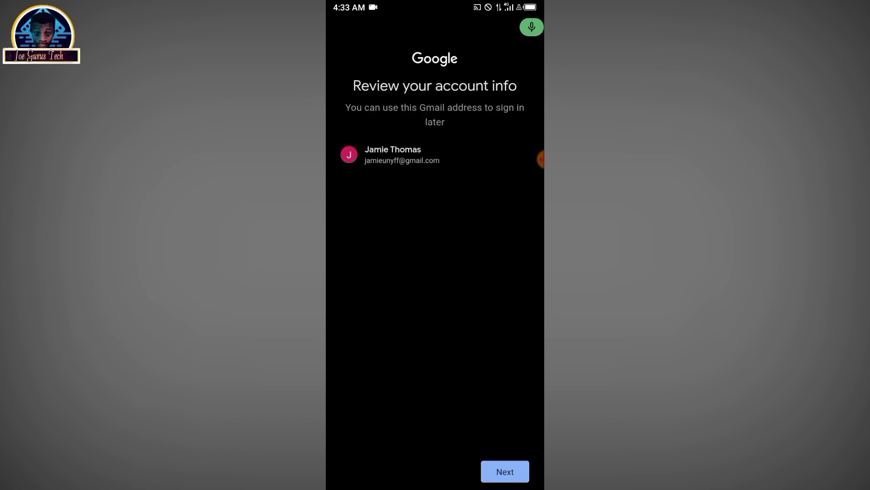
Step: Confirm the account review, agree to Privacy and Terms, and accept Google Services
{"action": "left_click", "coordinate": [504, 472]}
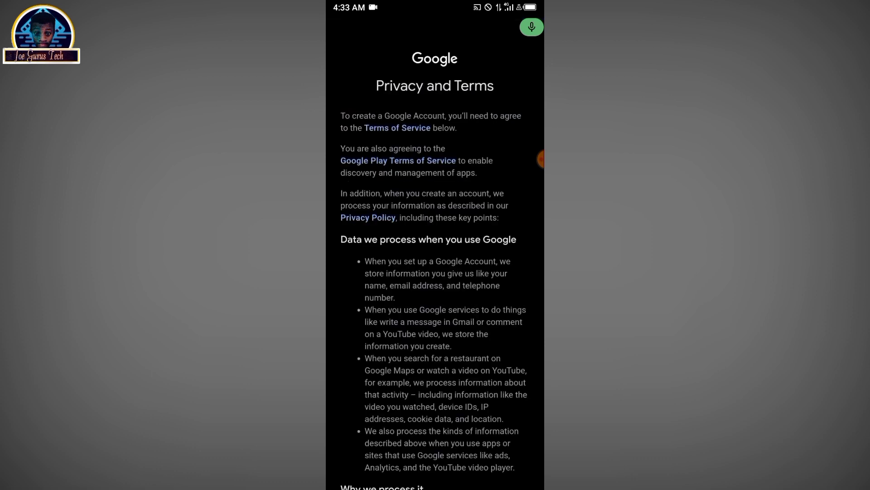
{"action": "scroll", "scroll_direction": "down", "scroll_amount": 3}
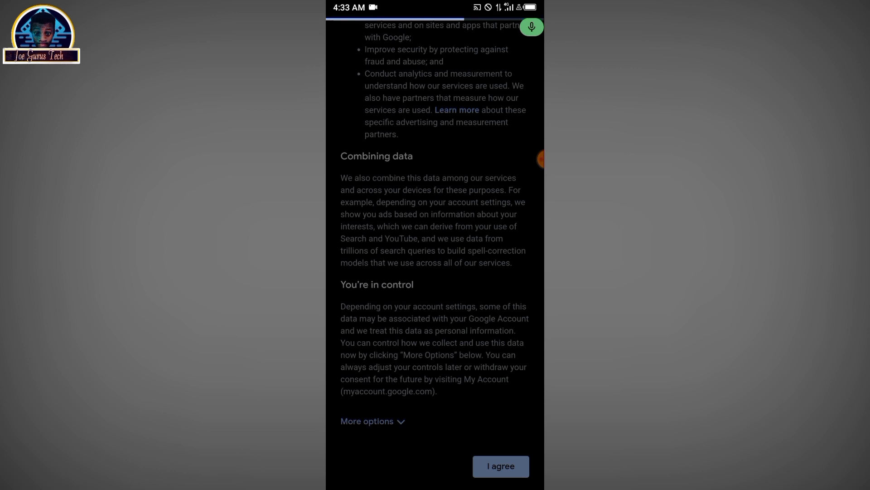
{"action": "left_click", "coordinate": [499, 465]}
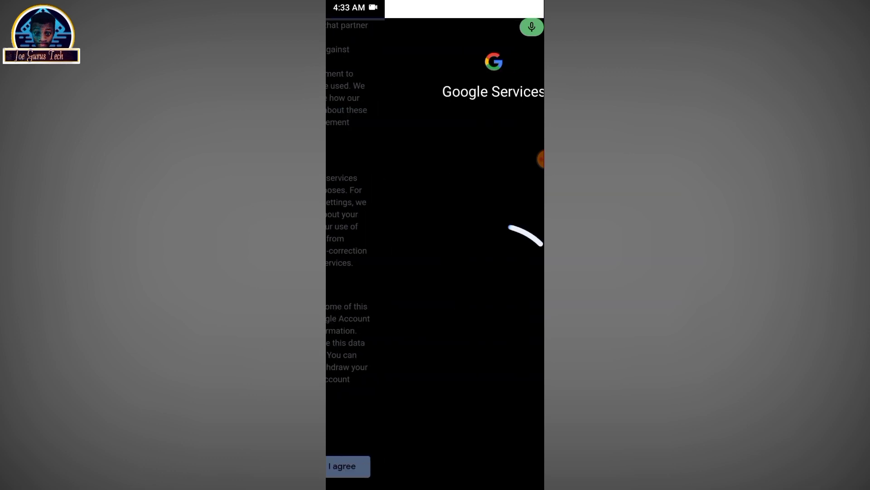
{"action": "left_click", "coordinate": [343, 466]}
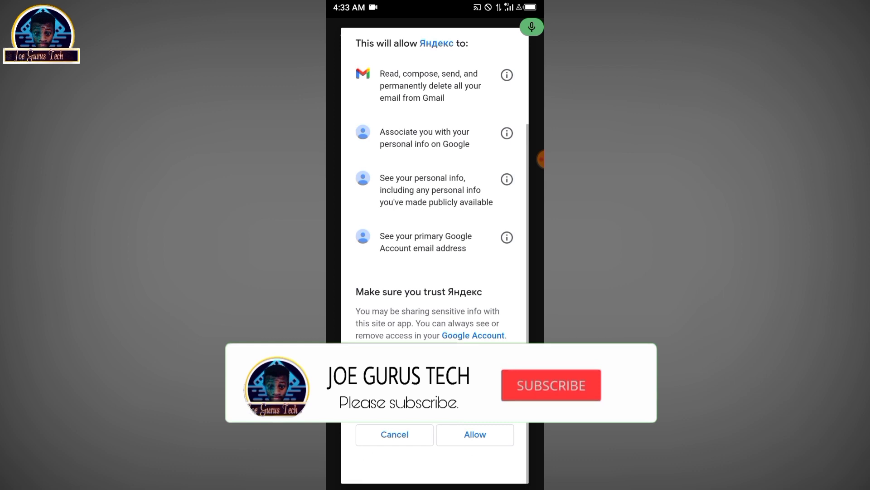
Step: Allow Yandex access, switch to the new jamieunyff account, and open its Inbox
{"action": "left_click", "coordinate": [549, 385]}
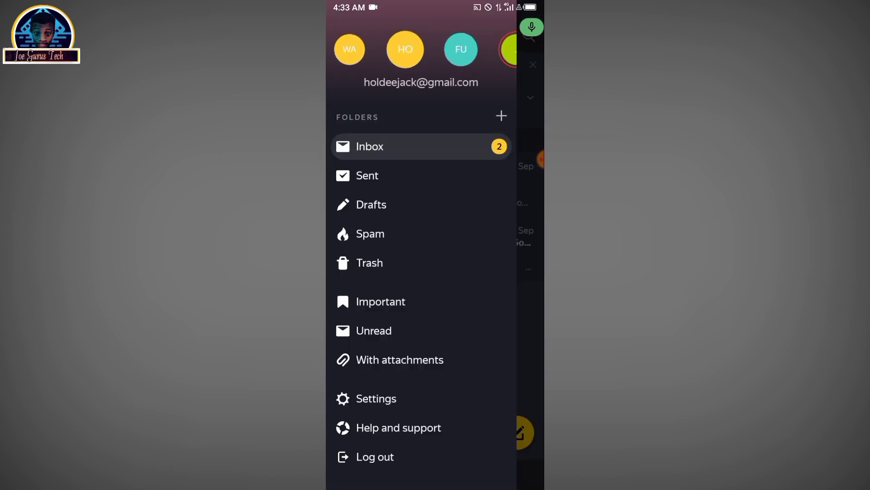
{"action": "left_click", "coordinate": [507, 50]}
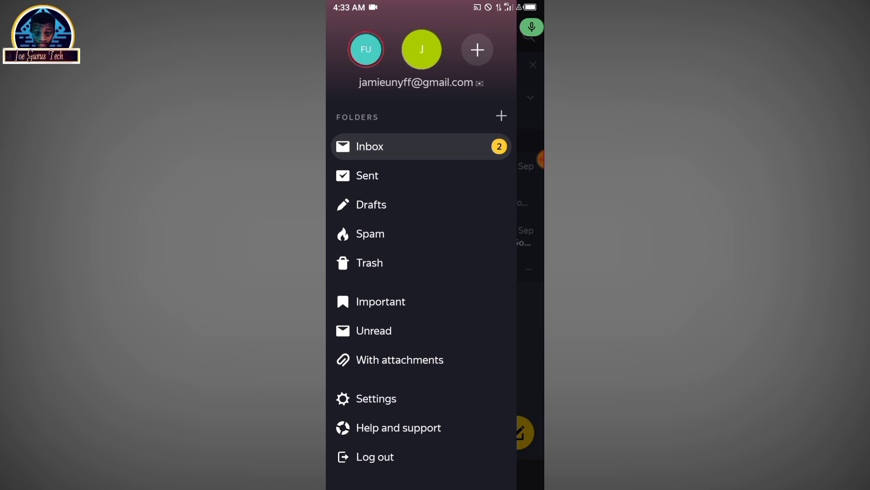
{"action": "left_click", "coordinate": [369, 145]}
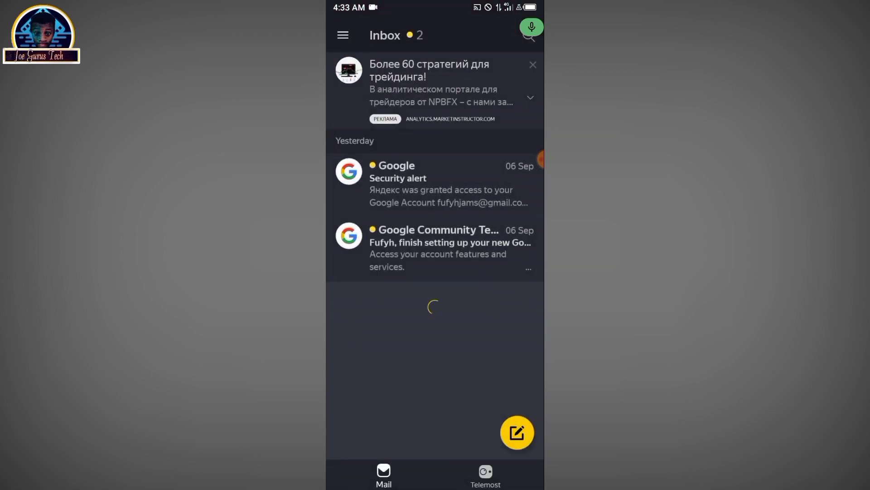